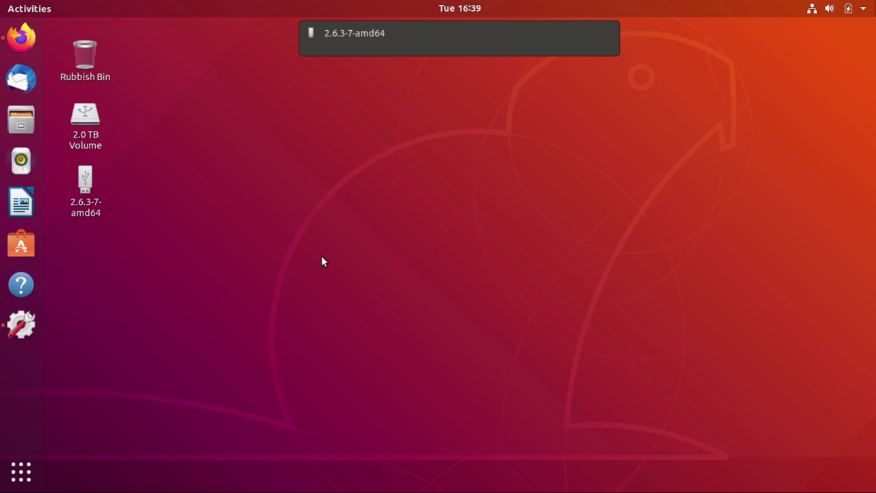
- Launch GNOME Files and show the 2.0 TB Volume external drive's contents
left_click(16, 120)
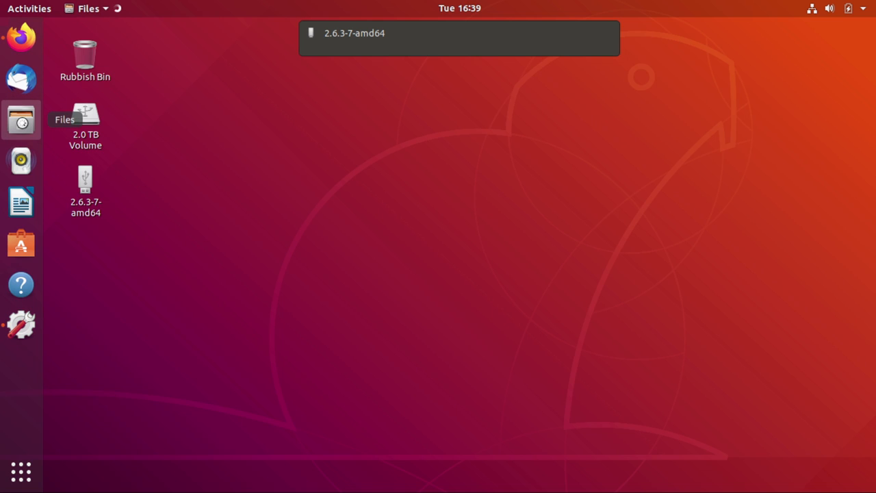
left_click(20, 120)
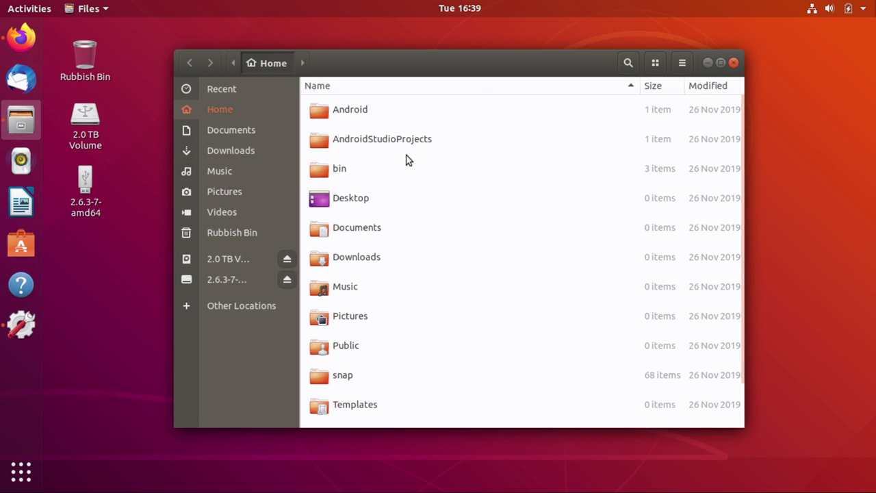
left_click(227, 259)
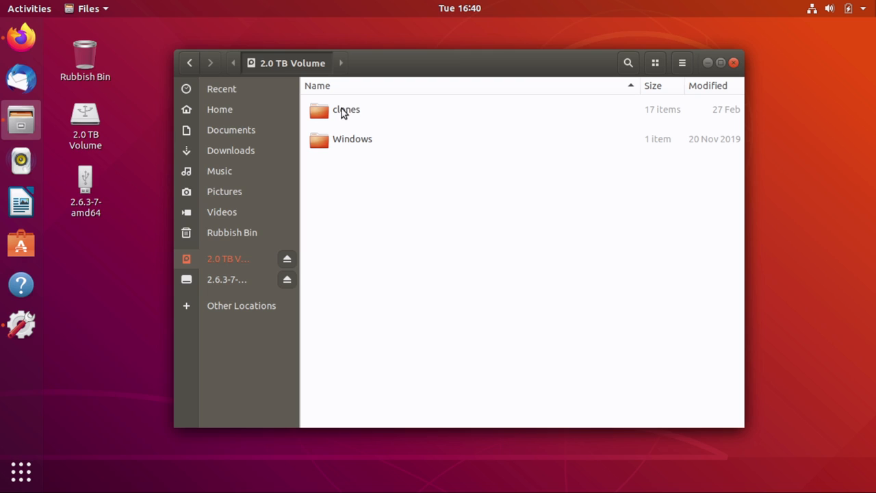
- Browse clones into the Ubuntu 18.04 snapcrafters image folder, then close Files
double_click(345, 110)
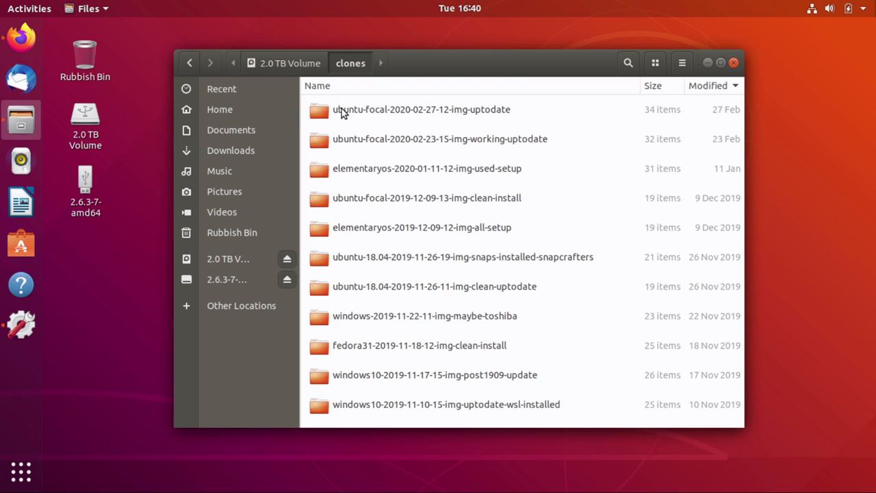
mouse_move(394, 232)
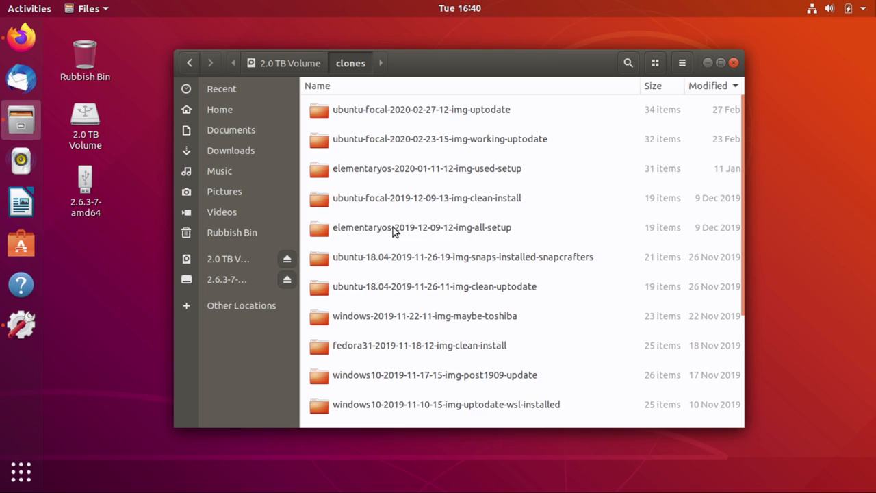
left_click(422, 228)
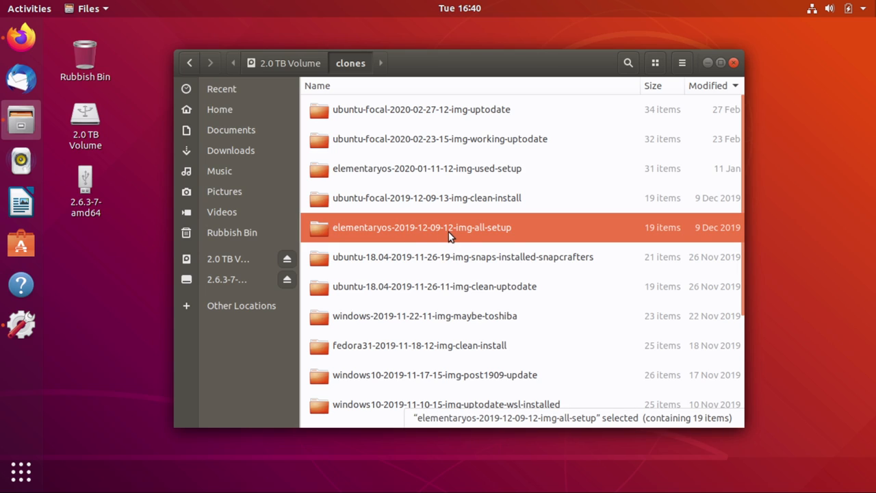
mouse_move(430, 239)
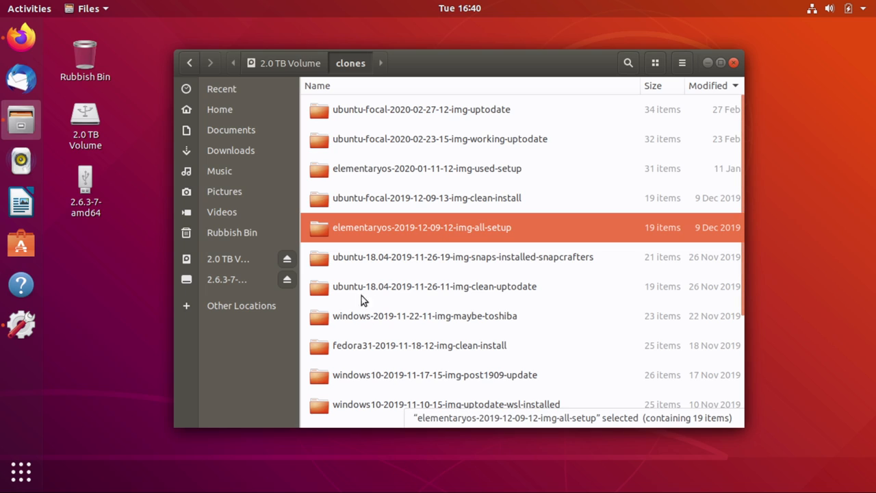
double_click(487, 258)
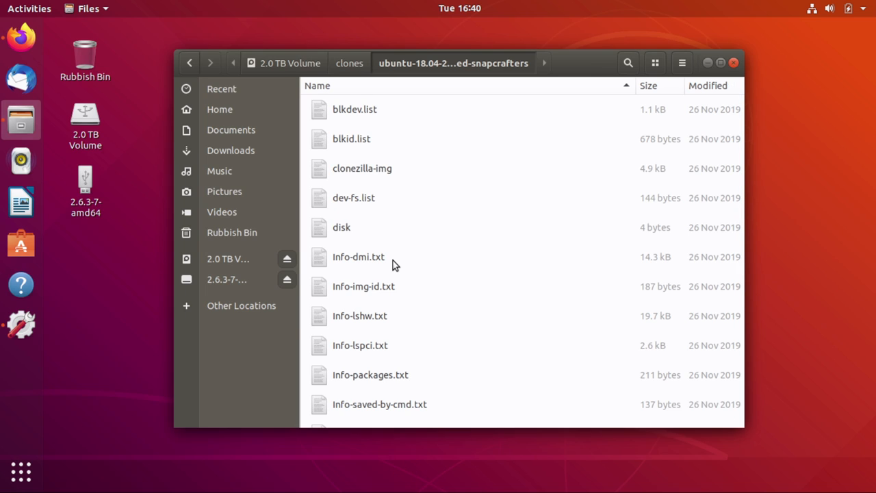
scroll("down", 3)
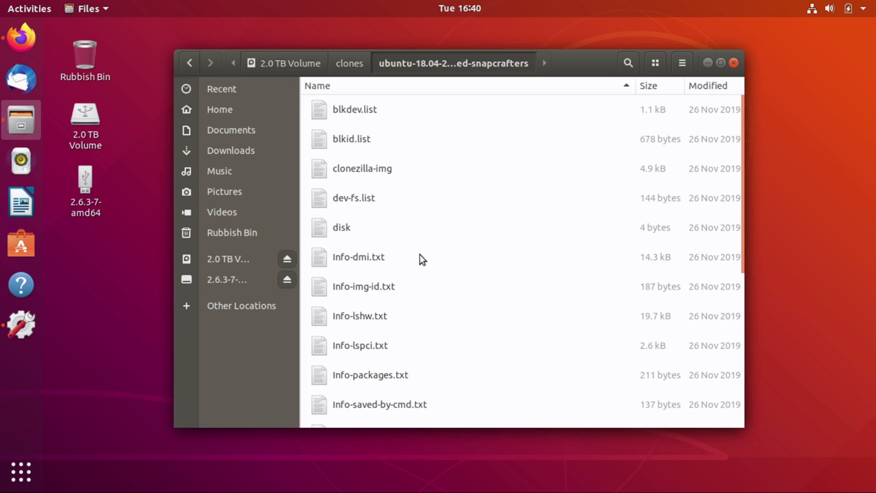
left_click(731, 62)
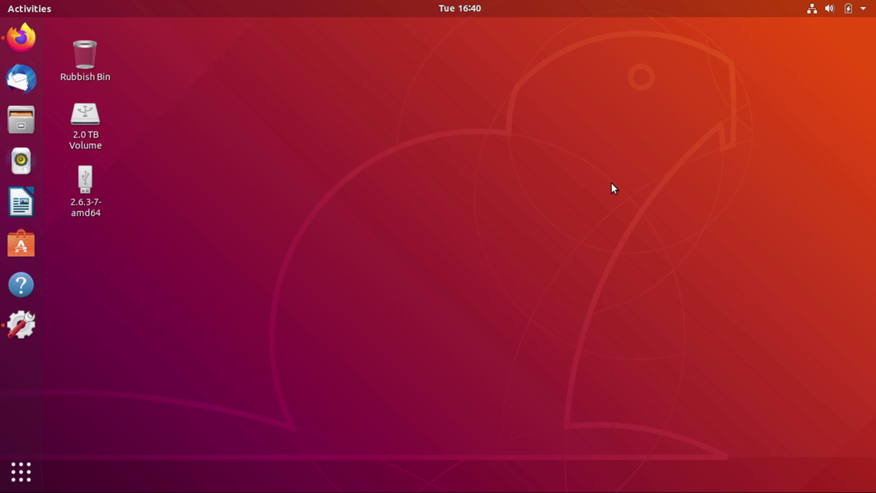
- Restart the laptop from the system menu so it boots Clonezilla Live
left_click(830, 8)
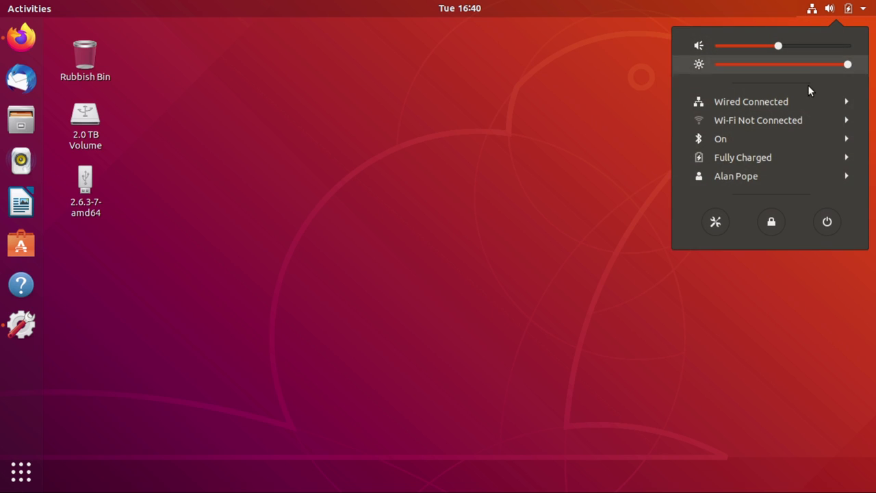
left_click(457, 290)
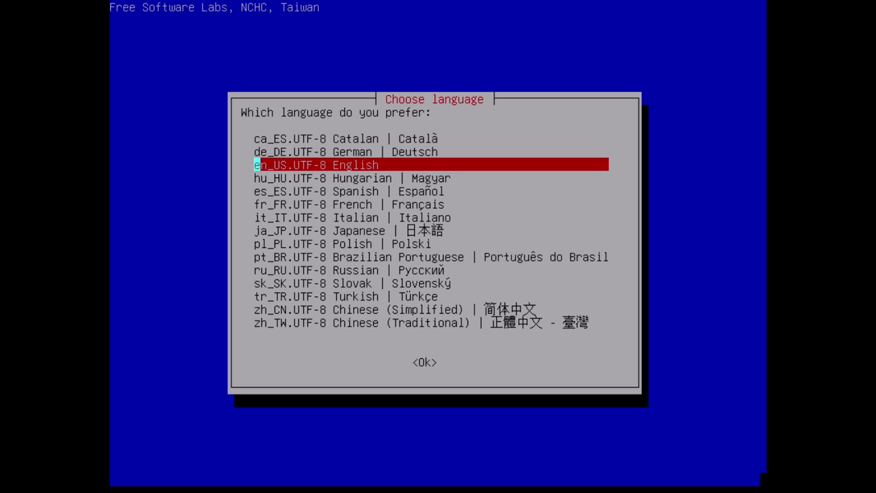
- Choose en_US.UTF-8 English, keep the default US keyboard layout and start Clonezilla
left_click(424, 362)
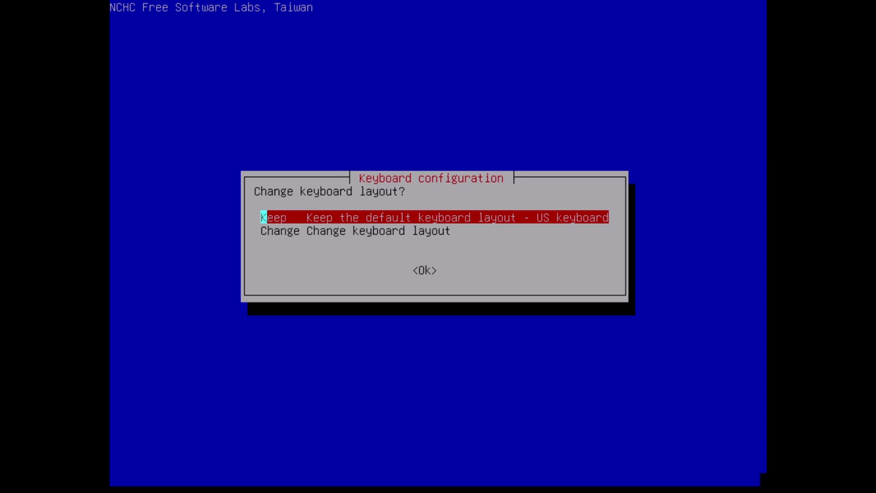
key("Enter")
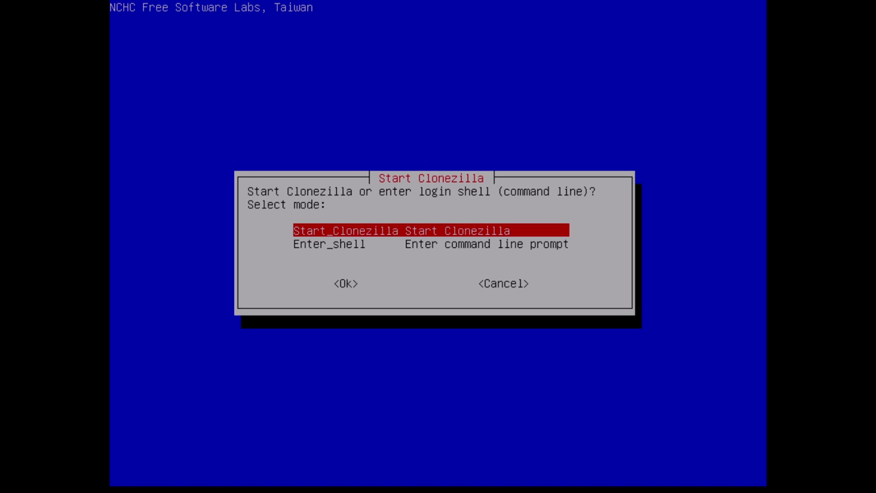
key("Down")
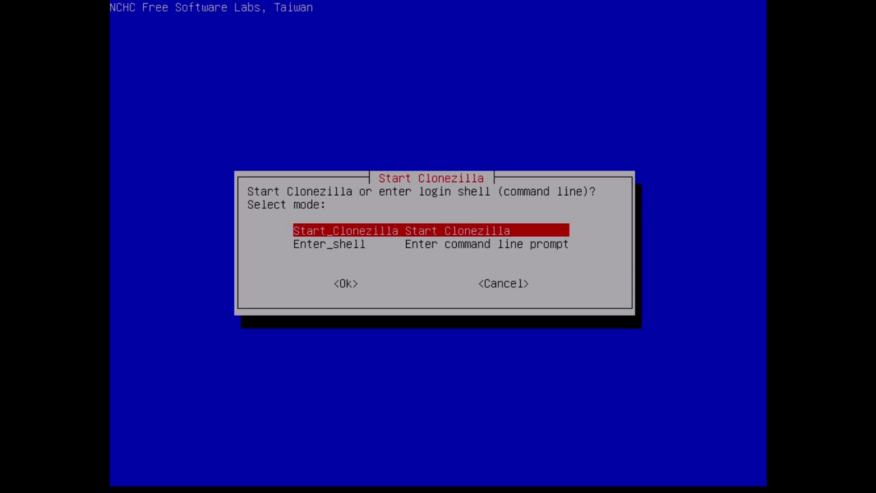
key("Down")
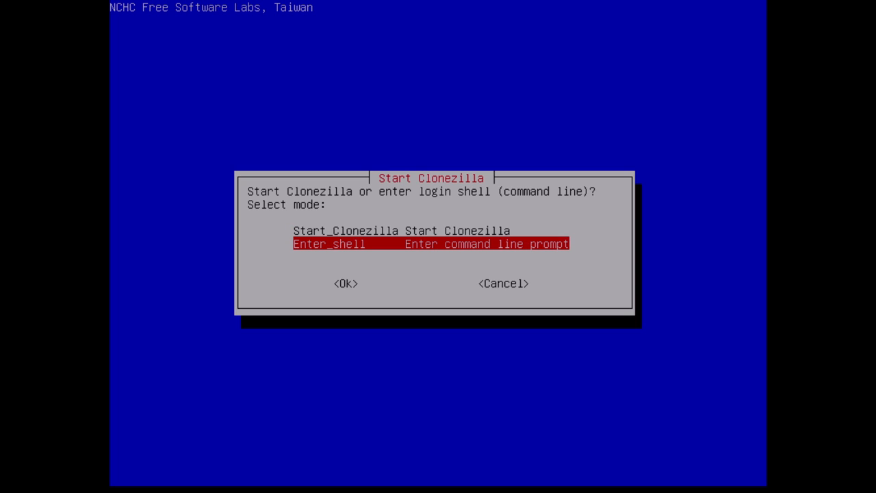
key("Up")
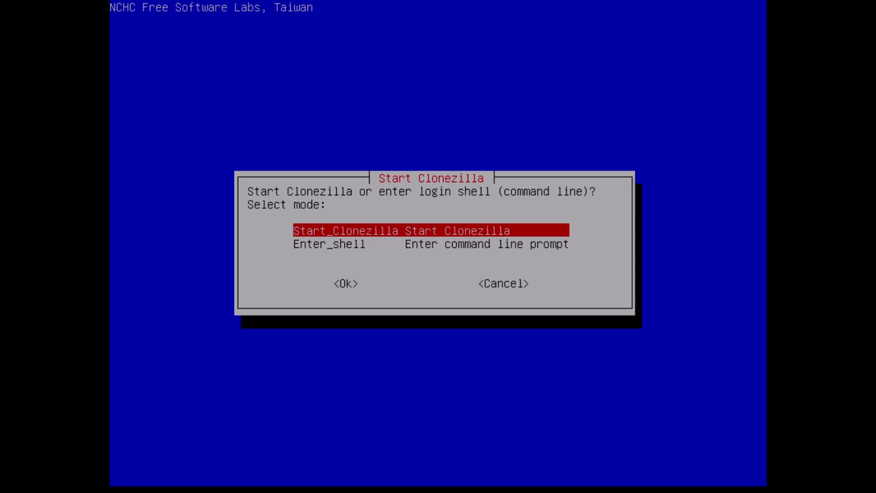
left_click(342, 283)
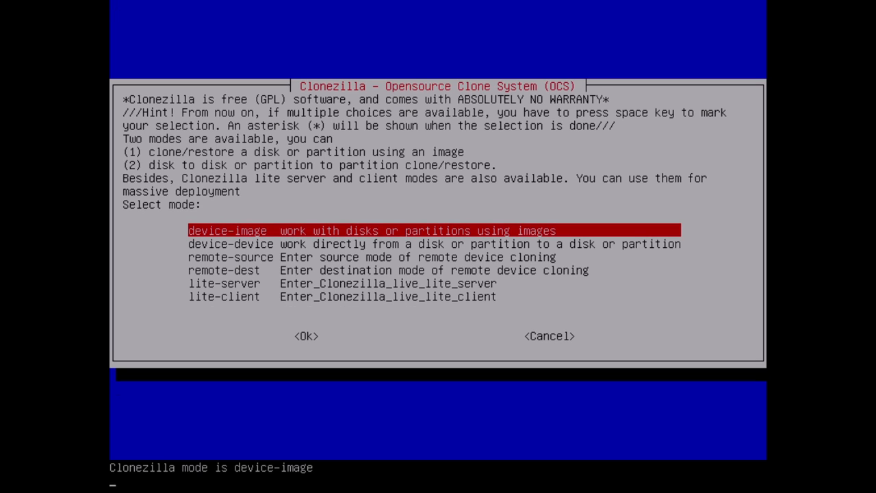
- Choose device-image mode with local_dev as the image repository, highlighting the 1.8T sdc1 partition
left_click(306, 336)
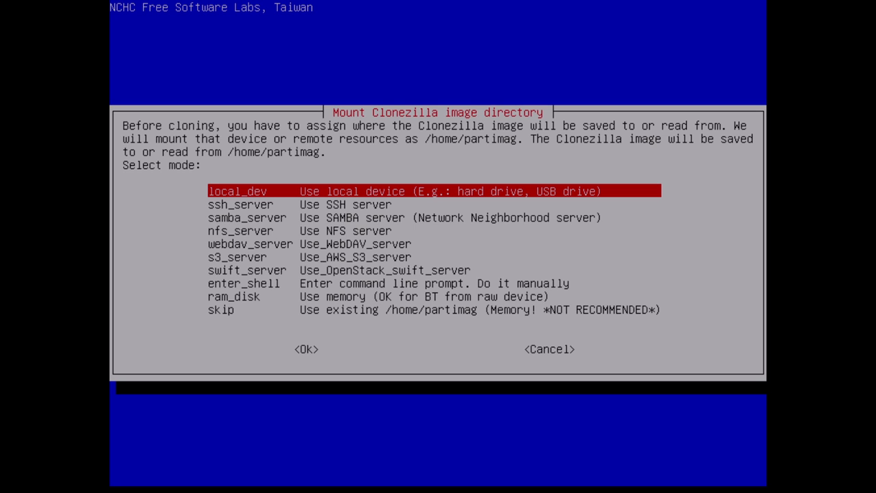
key("Down")
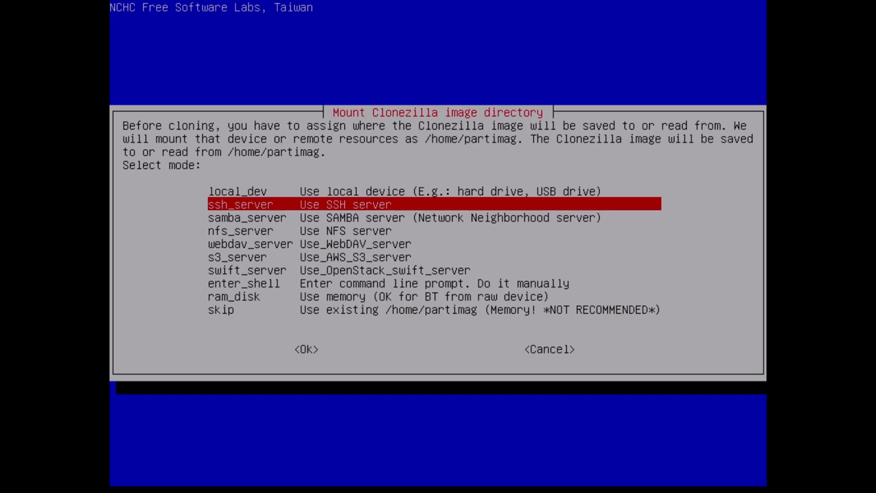
key("Down")
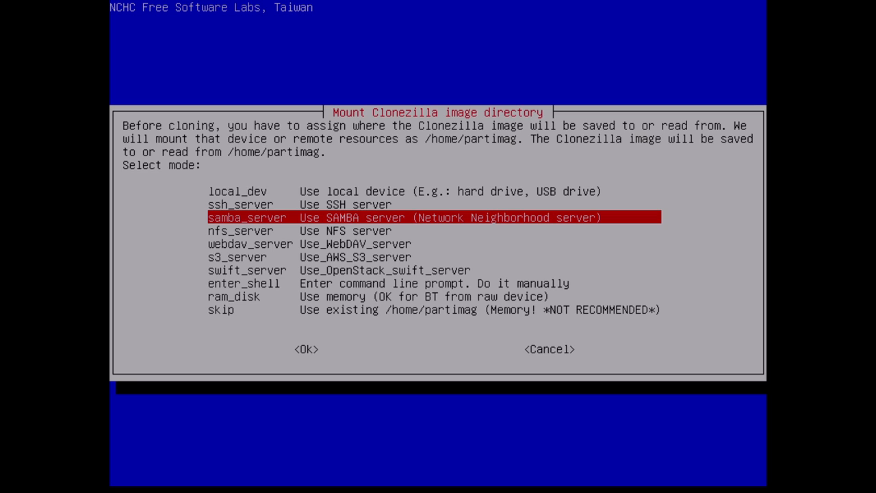
key("Up")
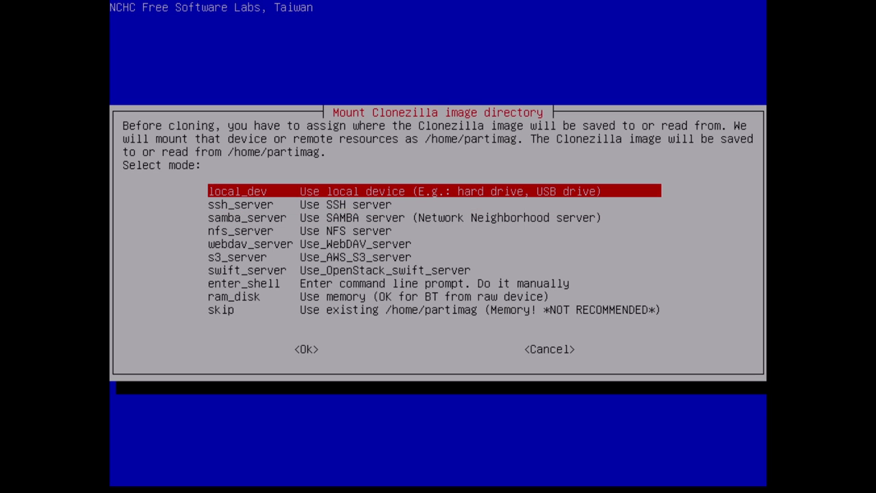
left_click(307, 347)
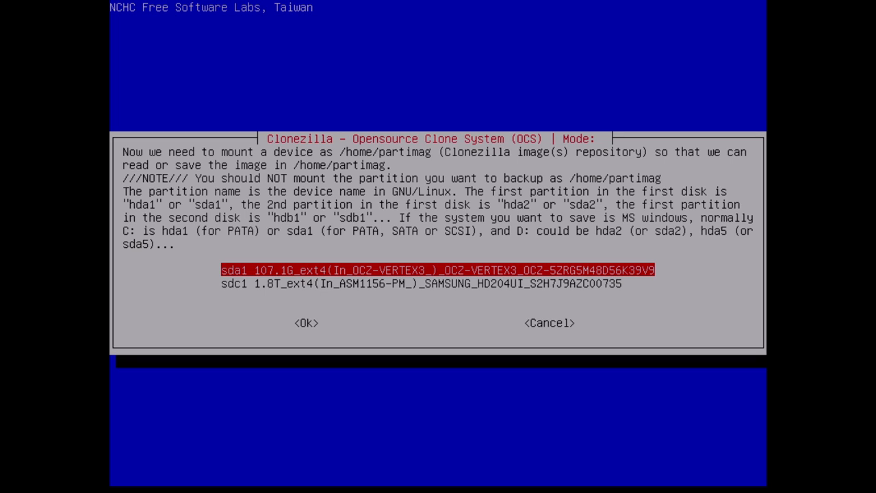
key("Down")
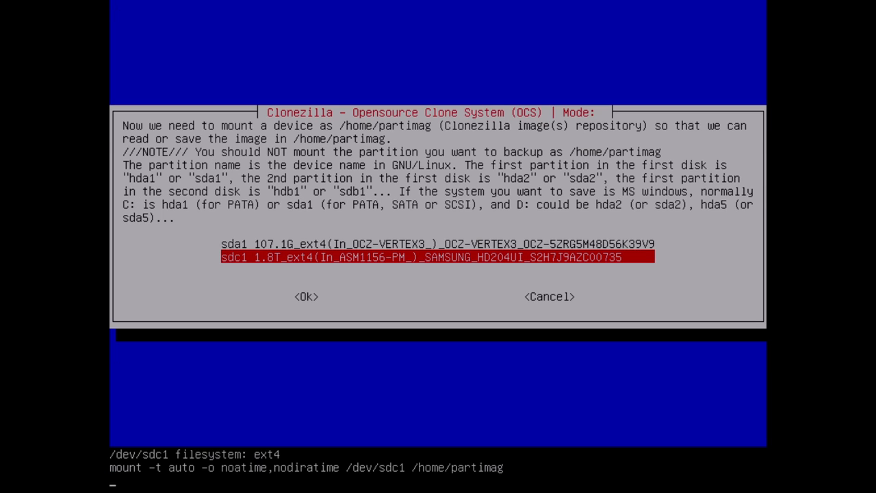
- Mount sdc1 (1.8T ext4) as the image repository and browse into clones
left_click(305, 296)
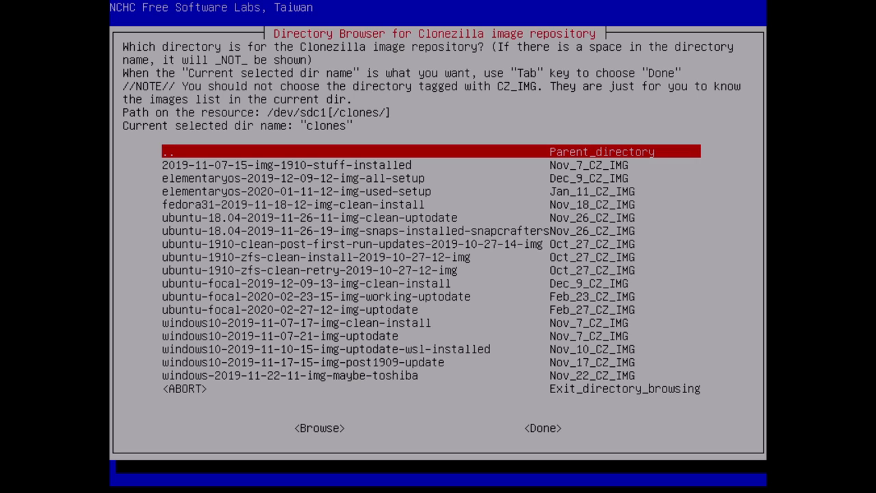
- Accept clones as the /home/partimag directory and continue past the disk space summary
key("Tab")
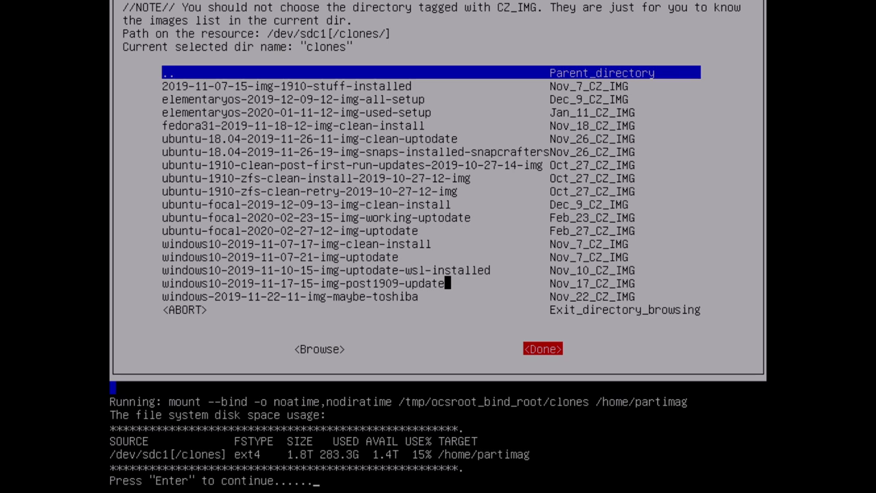
key("Return")
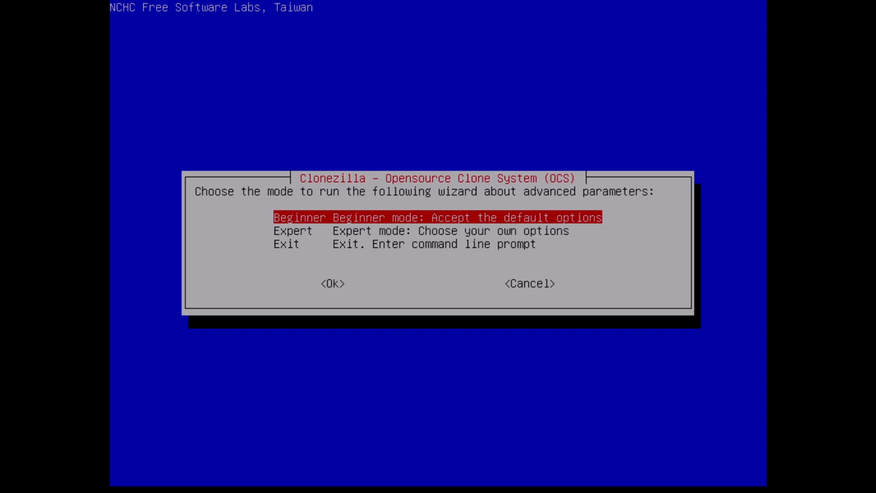
- Choose Beginner mode and savedisk to save the whole local disk as an image
left_click(331, 282)
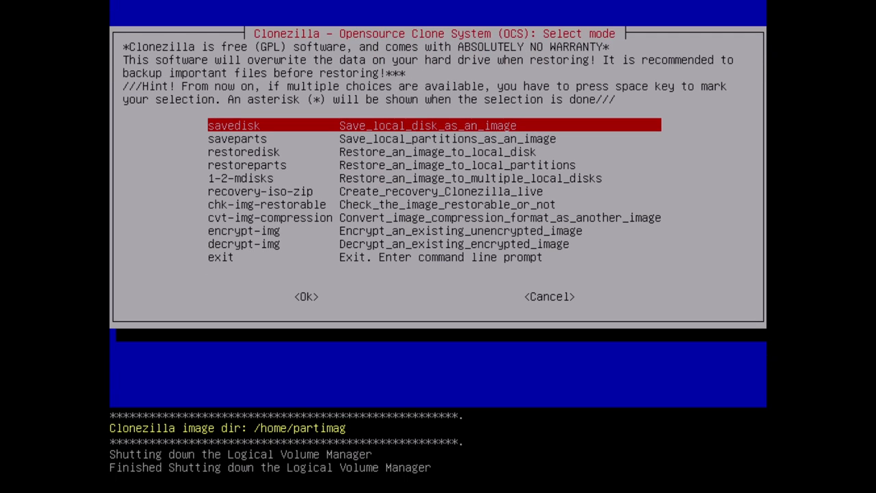
left_click(307, 296)
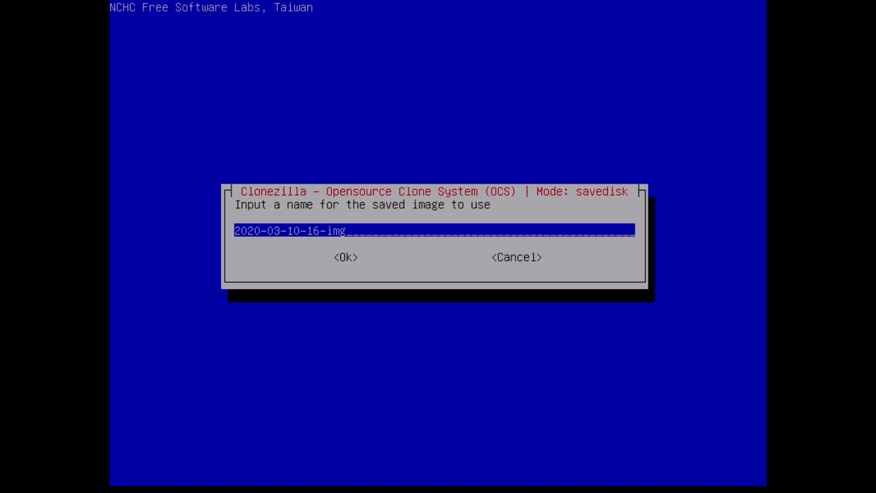
type("ubuntu")
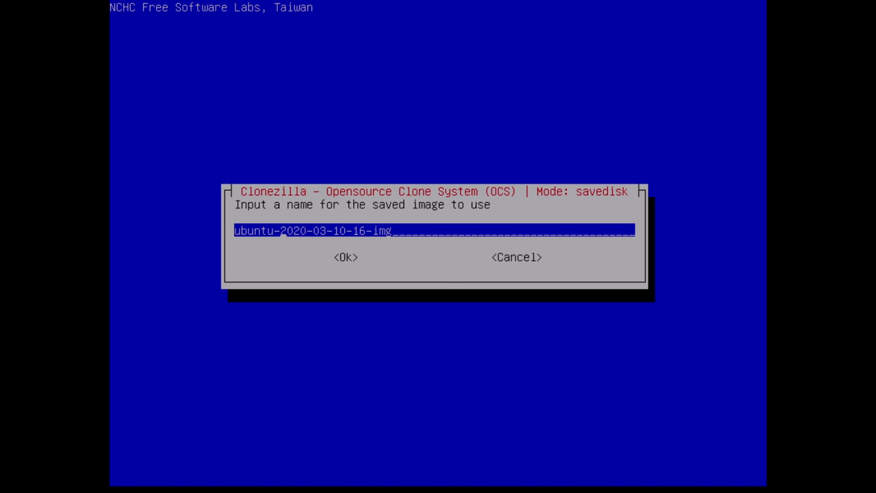
type("-18.")
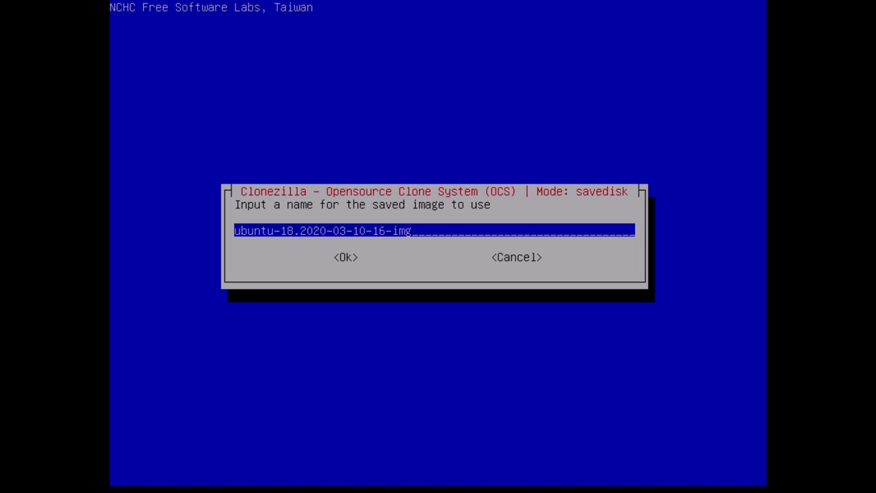
type("04")
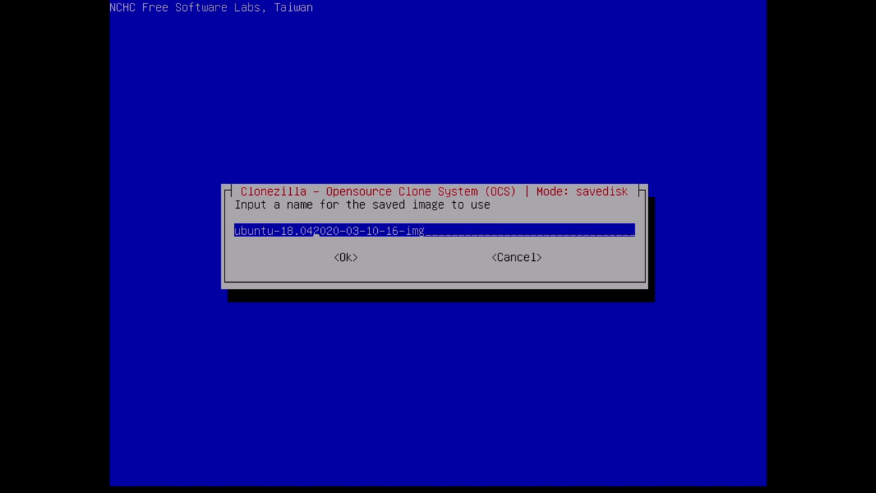
type("-")
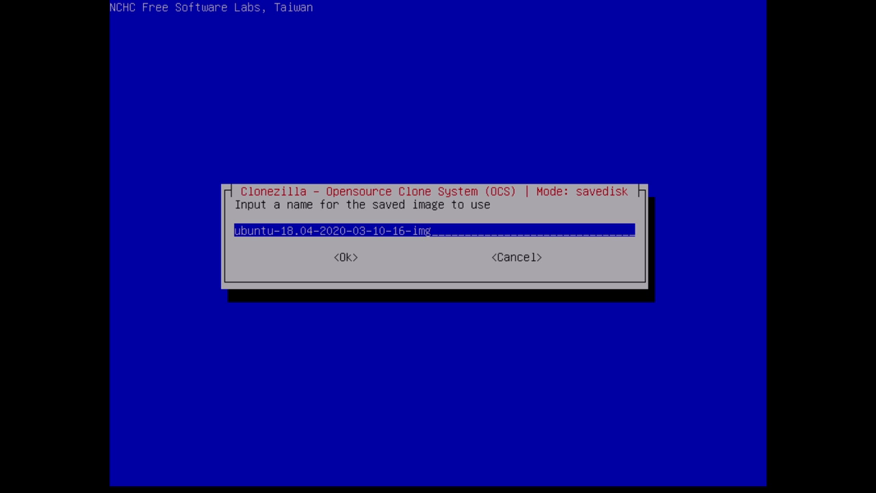
type("-up-to-")
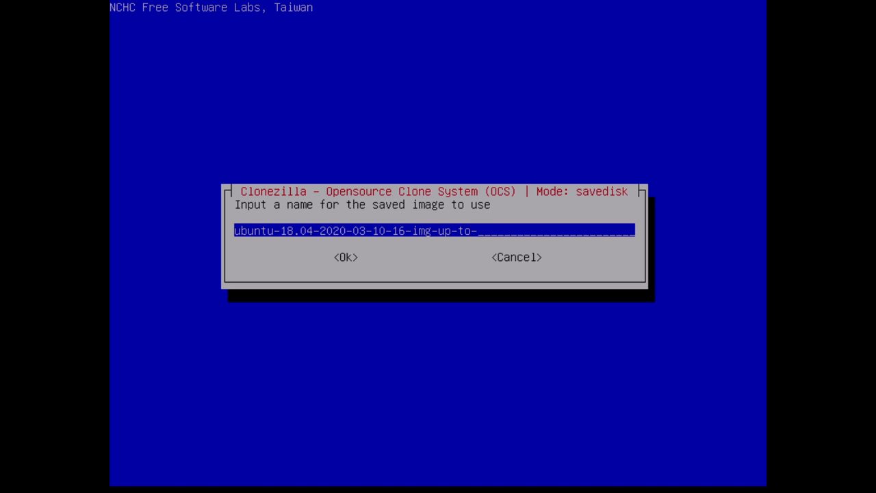
type("date")
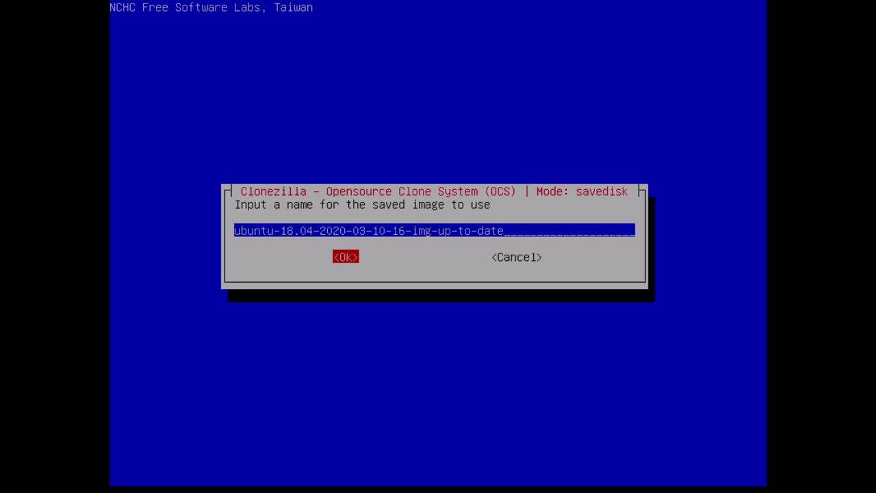
left_click(345, 257)
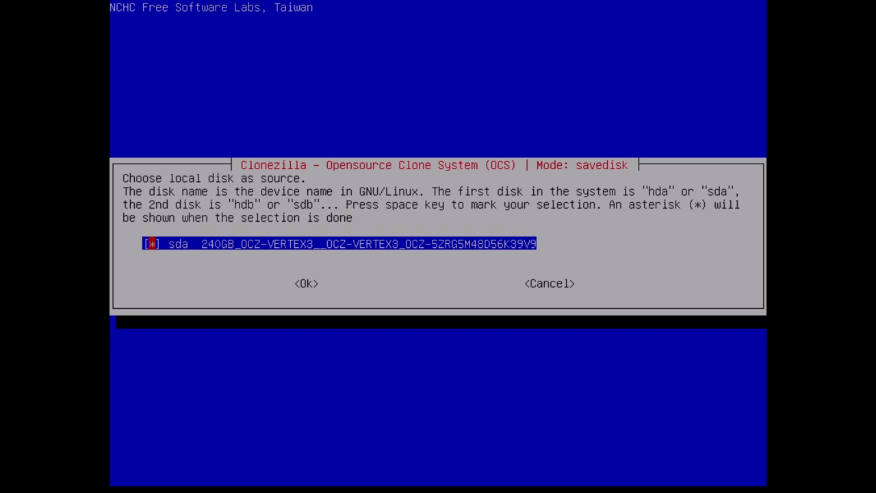
- Use the 240GB sda SSD as source with -sfsck to skip the file system check
left_click(305, 284)
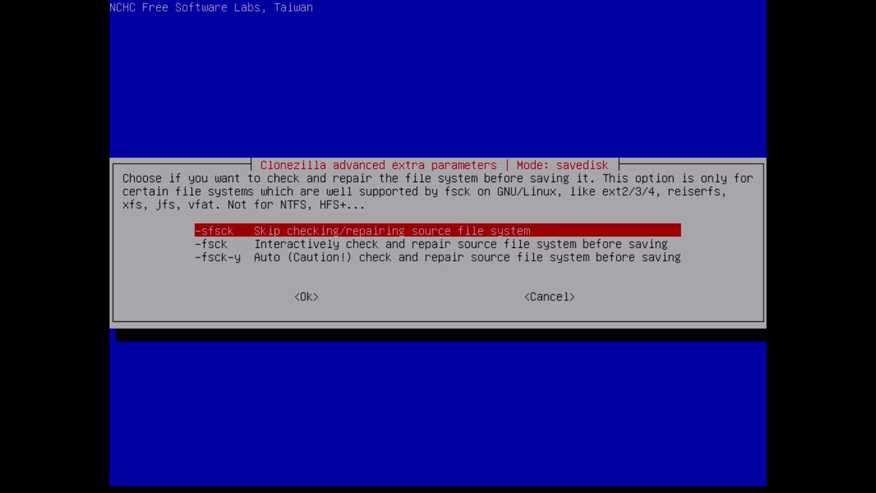
left_click(300, 295)
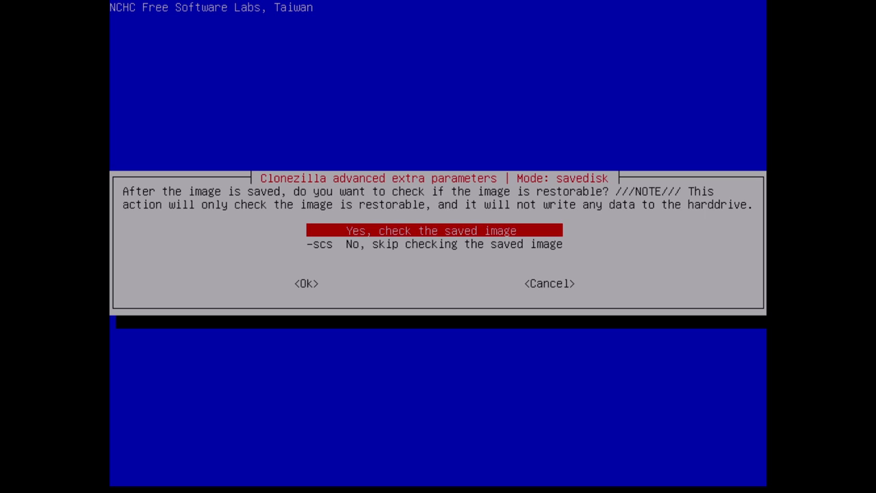
- Keep image verification on, skip encryption, and choose '-p poweroff' to shut down afterwards
left_click(299, 284)
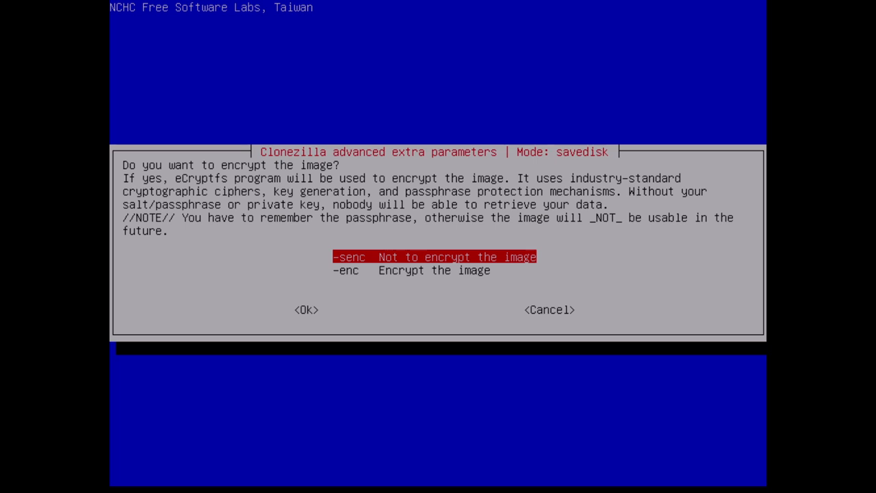
left_click(300, 309)
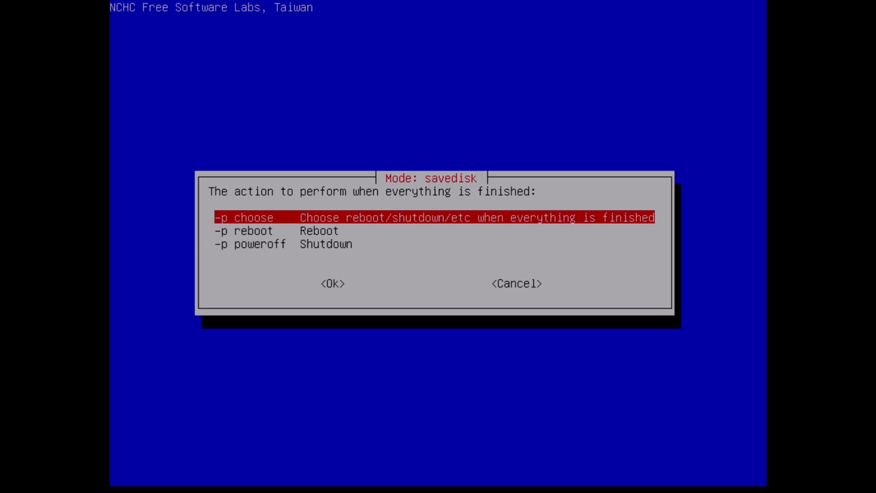
key("Down")
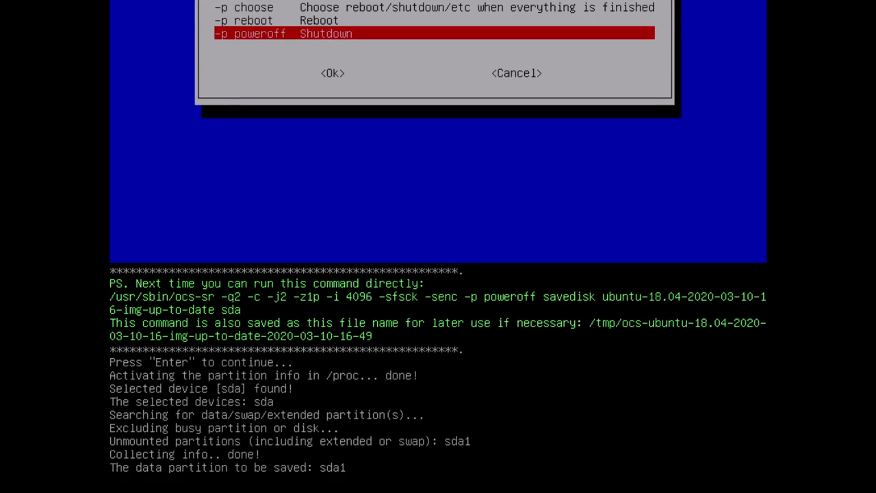
left_click(334, 72)
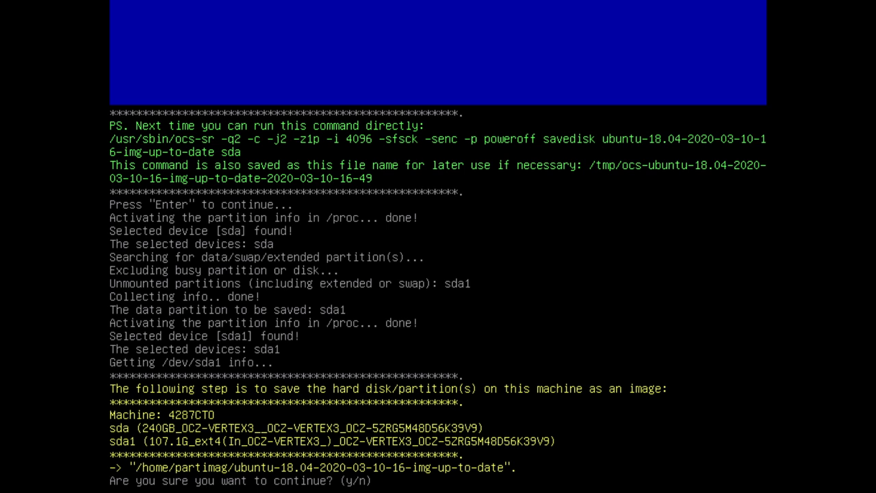
type("y")
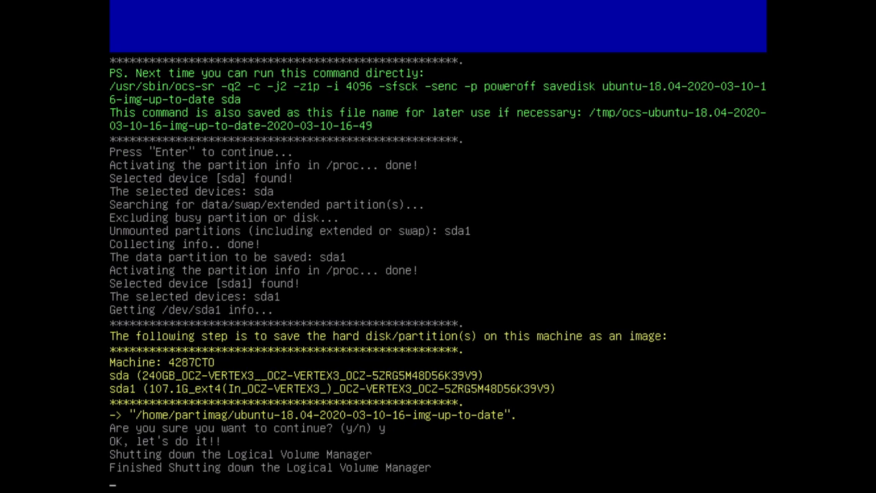